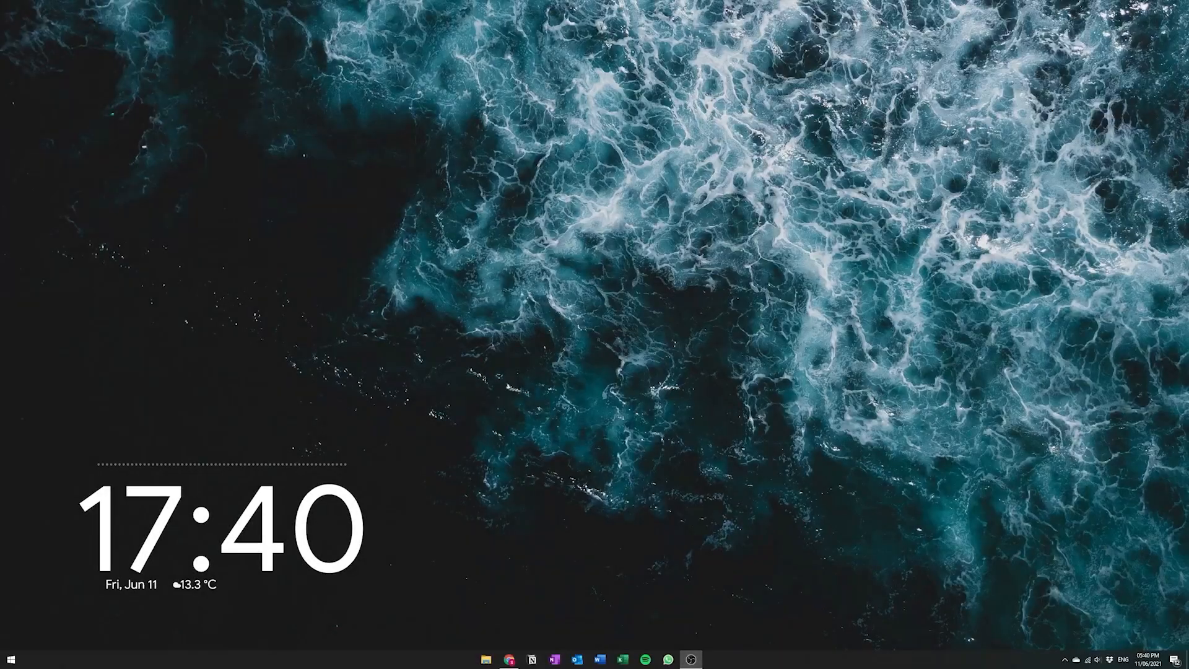
{"action": "mouse_move", "coordinate": [504, 507]}
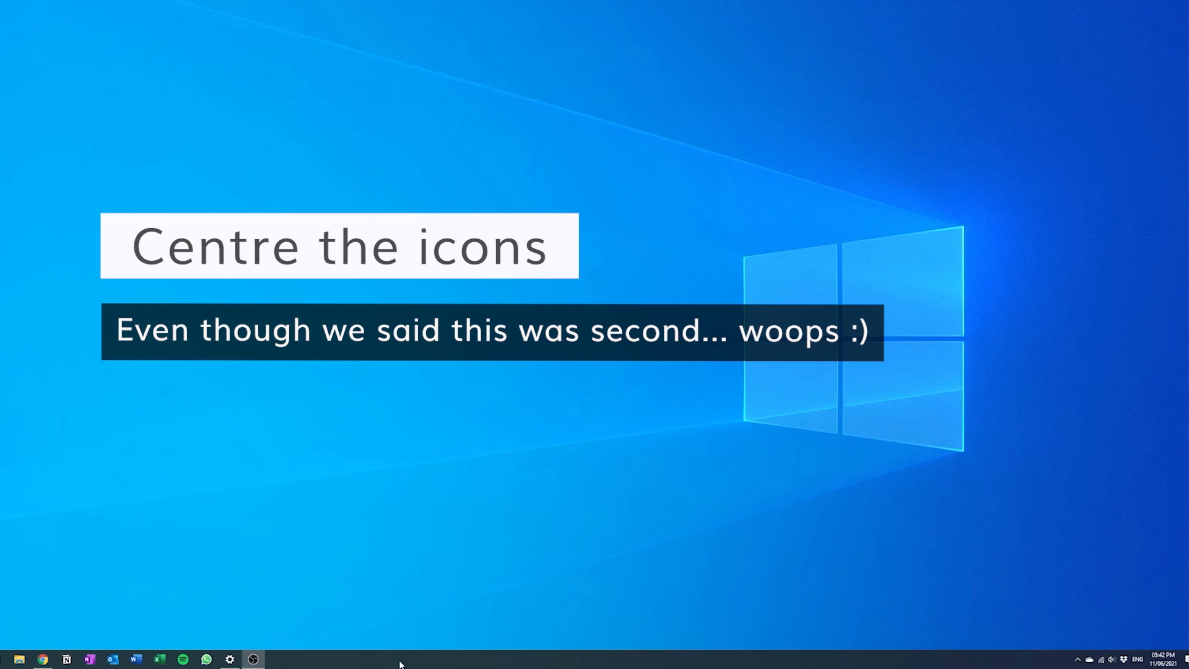
Step: Add the Links toolbar to the taskbar from its Toolbars menu
{"action": "right_click", "coordinate": [399, 659]}
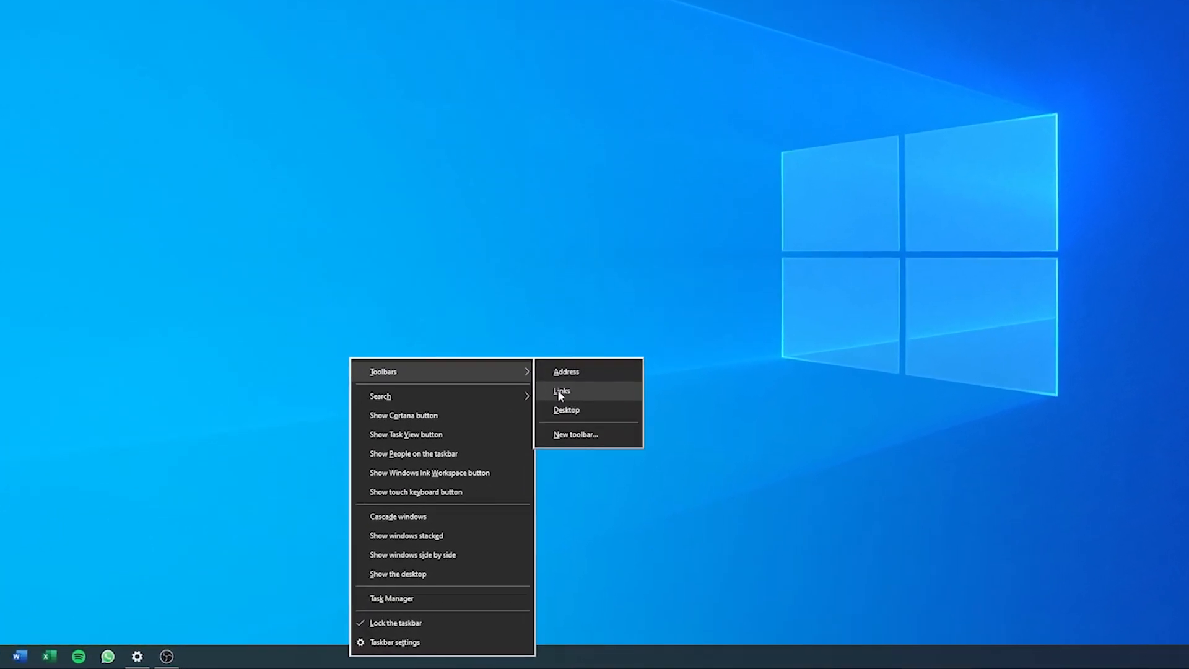
{"action": "left_click", "coordinate": [561, 391]}
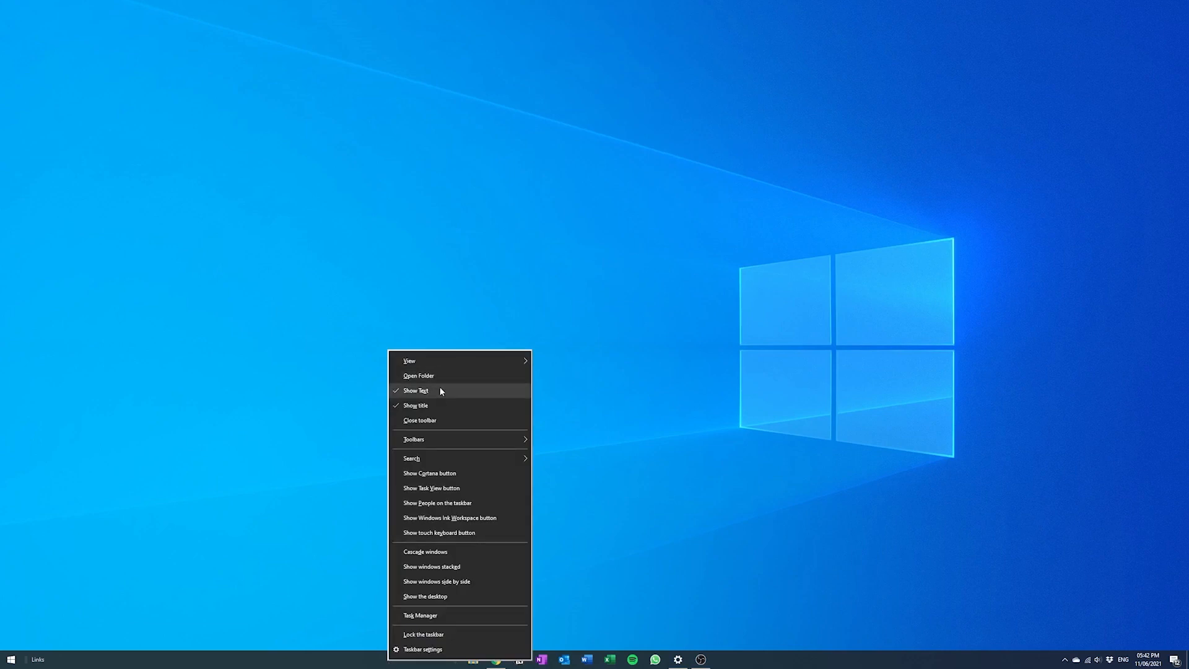
Step: Hide the Links toolbar's text, lock the taskbar, and confirm it is locked
{"action": "left_click", "coordinate": [415, 390]}
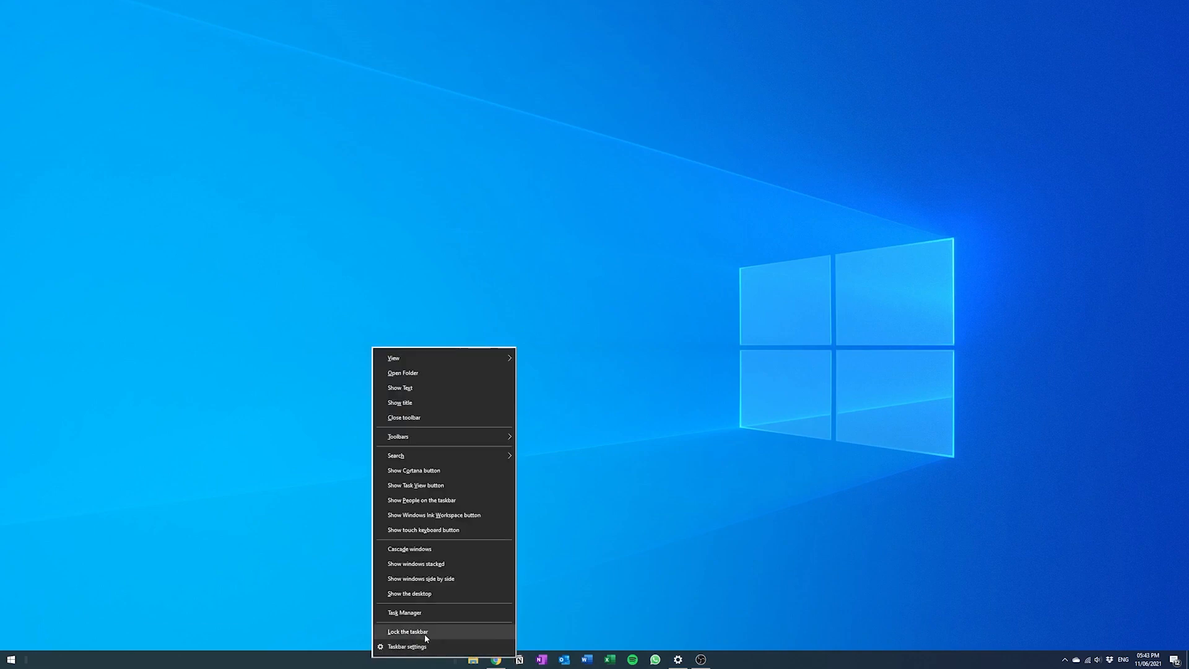
{"action": "left_click", "coordinate": [408, 632]}
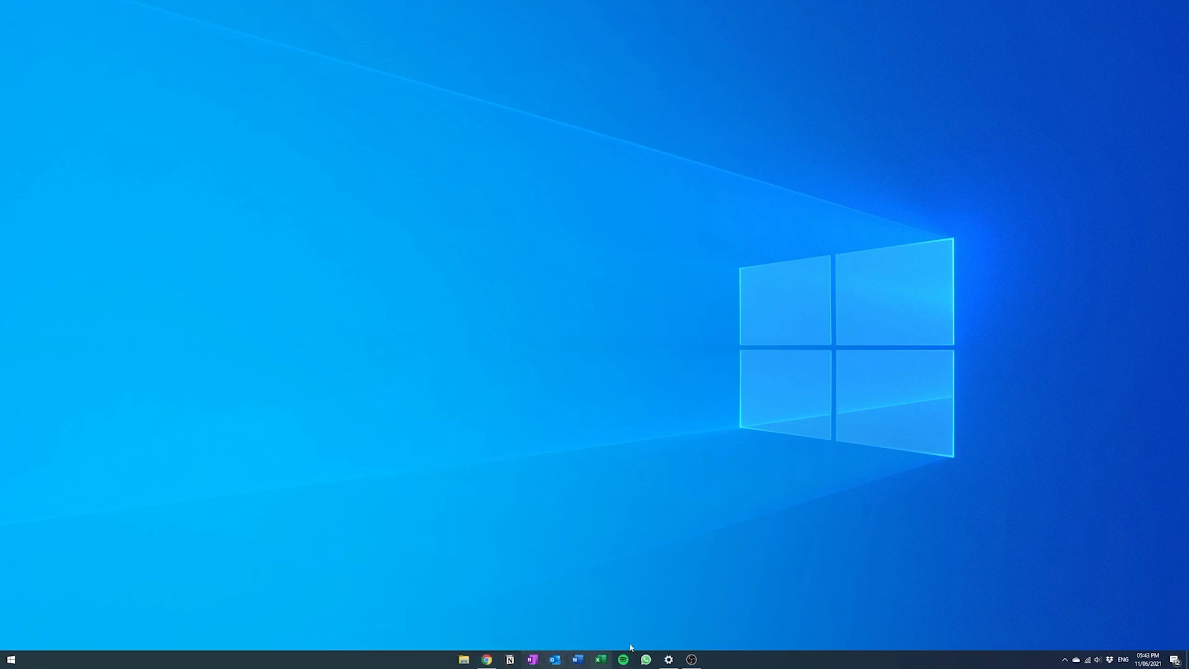
{"action": "right_click", "coordinate": [629, 658]}
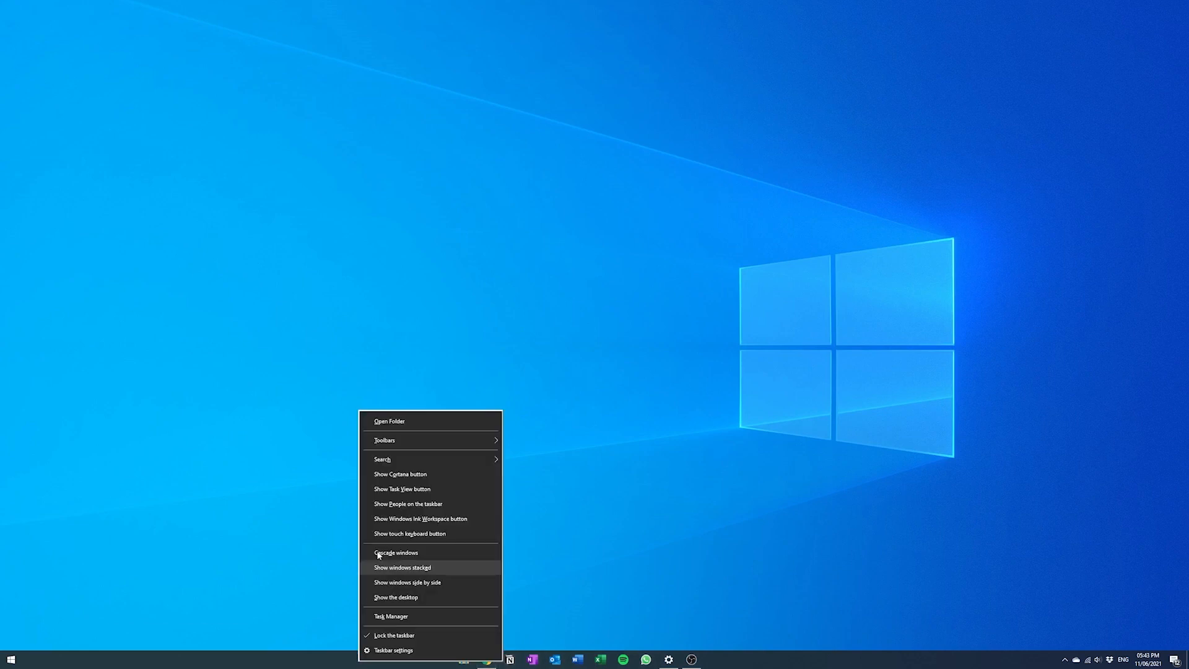